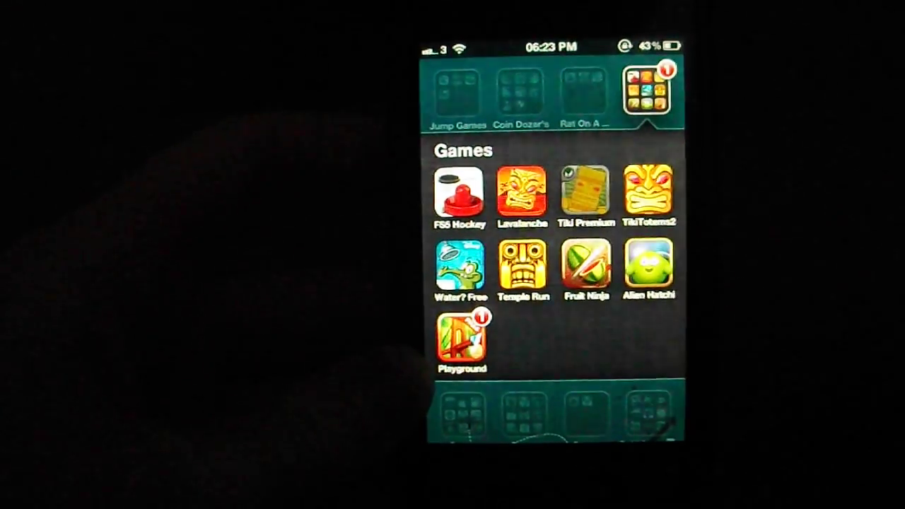
- Launch Tiki Totems Premium from the iOS Games folder
{"action": "left_click", "coordinate": [586, 193]}
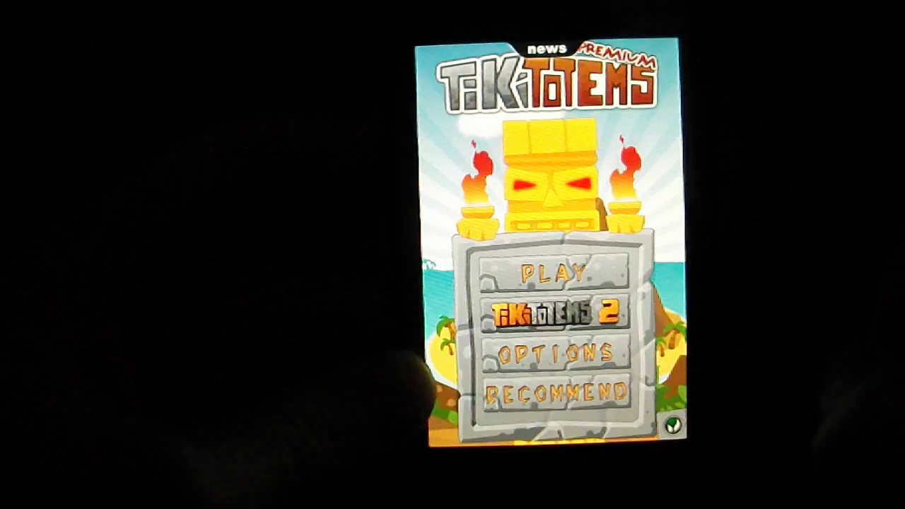
- Choose Play, then a level pack, to reach the 16-level select grid
{"action": "left_click", "coordinate": [553, 276]}
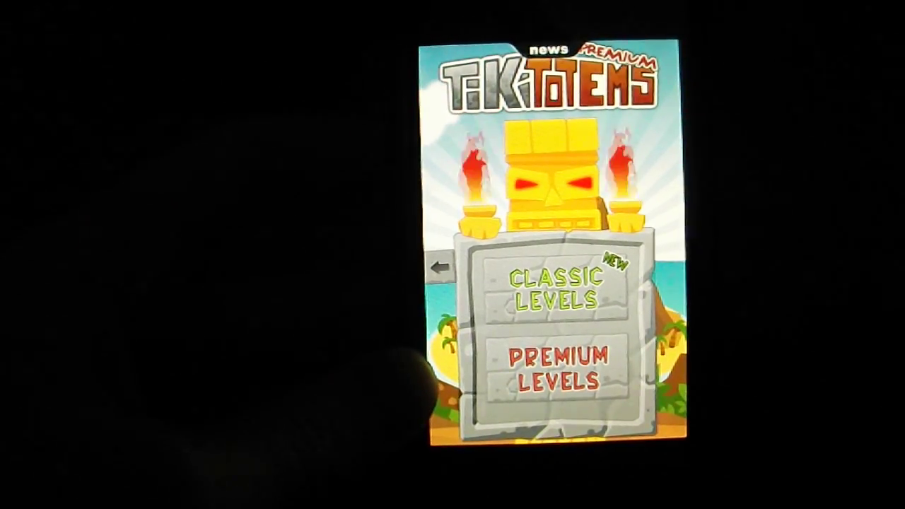
{"action": "left_click", "coordinate": [557, 364]}
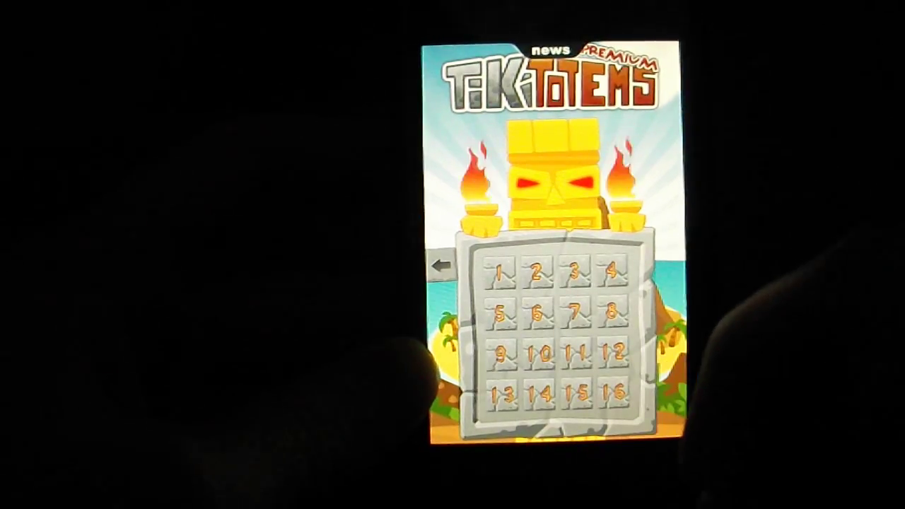
- Start a level from the grid and solve it until VICTORY appears
{"action": "left_click", "coordinate": [502, 274]}
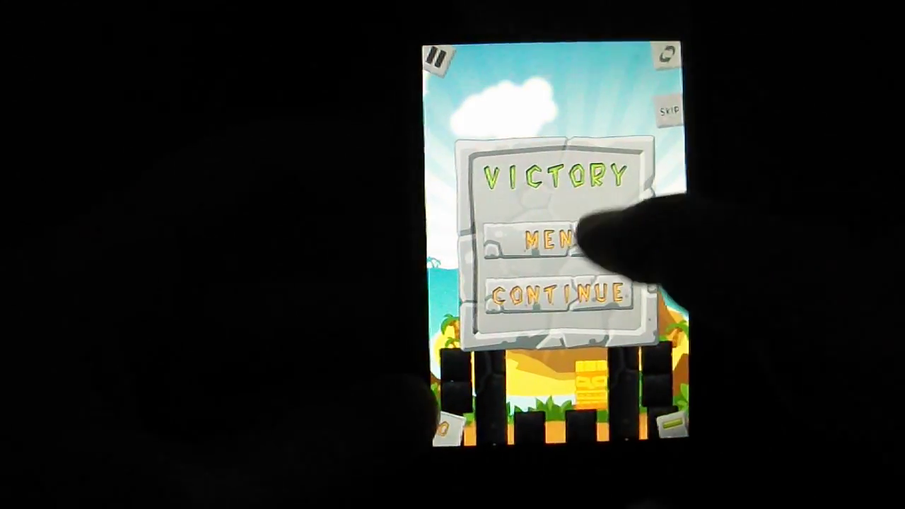
- Continue from the victory panel and clear the next level
{"action": "left_click", "coordinate": [558, 294]}
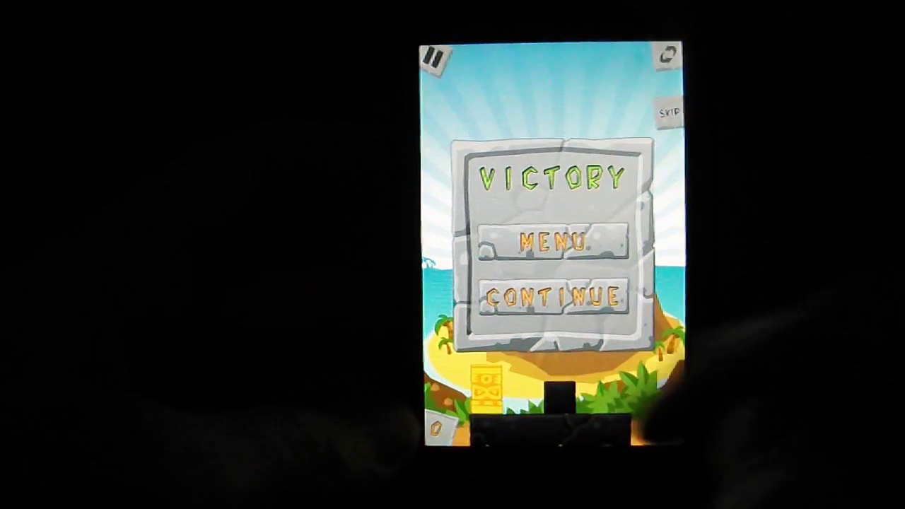
- Continue to the purple-block volcano level and pause it partway through
{"action": "left_click", "coordinate": [555, 241]}
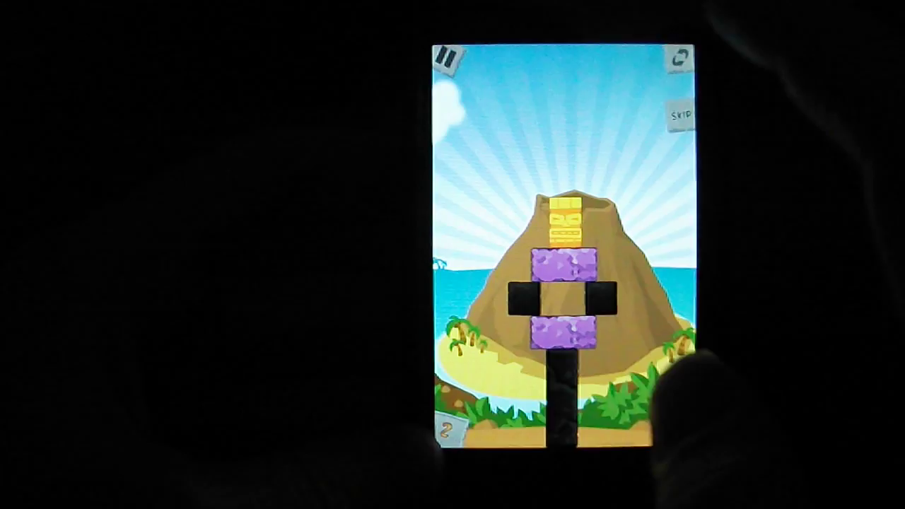
{"action": "left_click", "coordinate": [446, 58]}
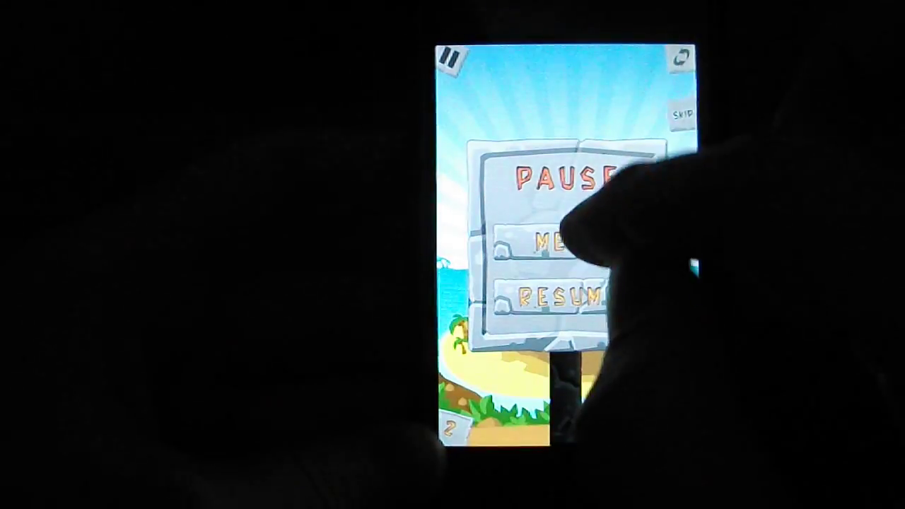